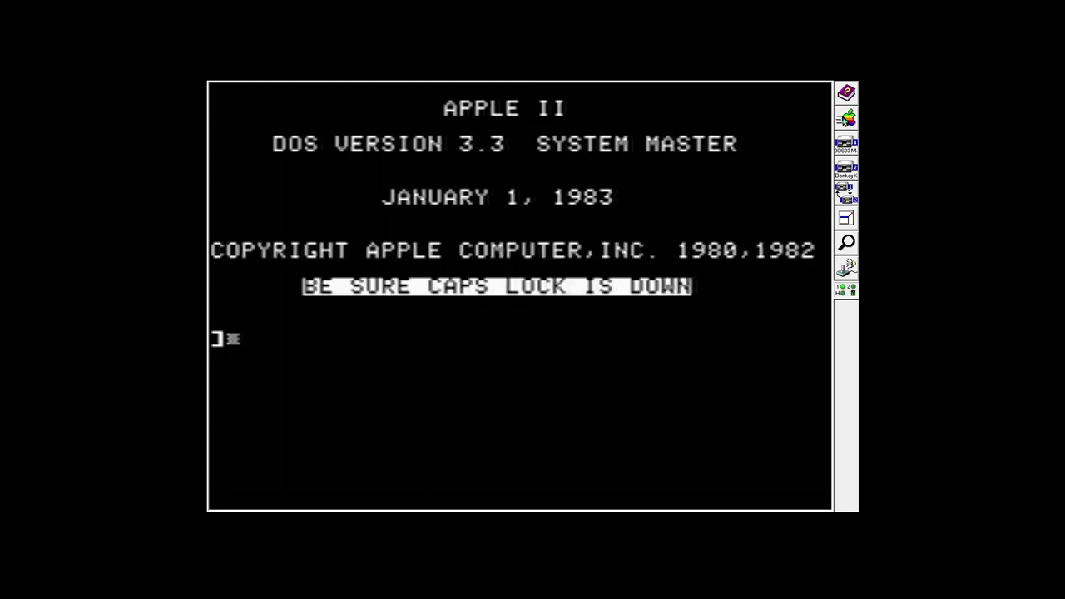
- Enter CALL-151 at the ] prompt to drop into the Apple II monitor
text(CALL-151)
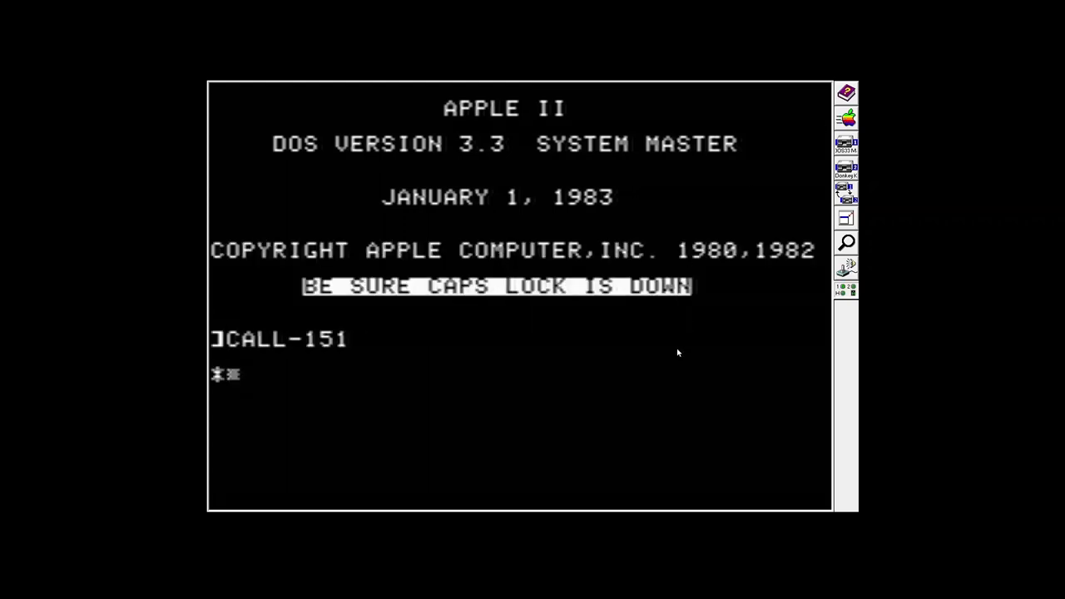
text(E0)
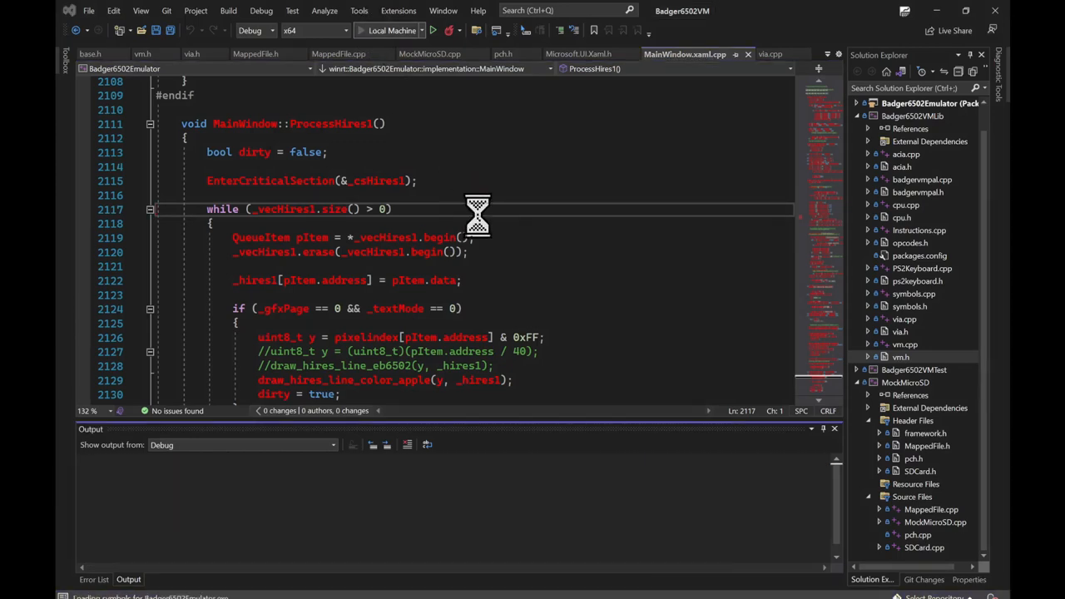
- Switch from the ProcessHires1 source view to the Administrator Command Prompt at C:\eb6502\targets
click(391, 30)
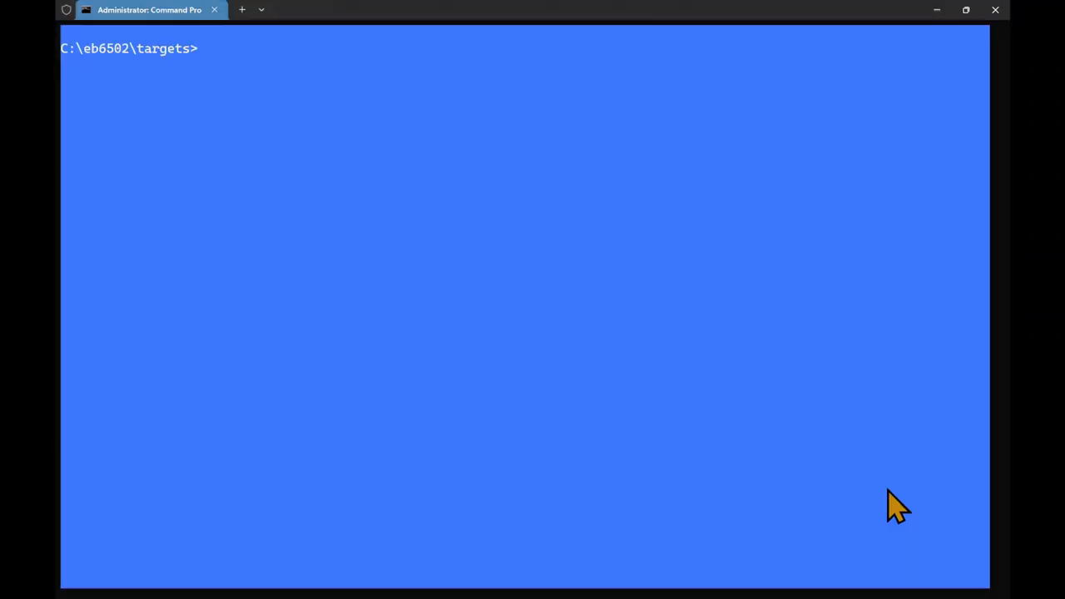
- List sd.001, show the mountsd.bat script, and run it to mount the image as drive X:
text(dir sd.9)
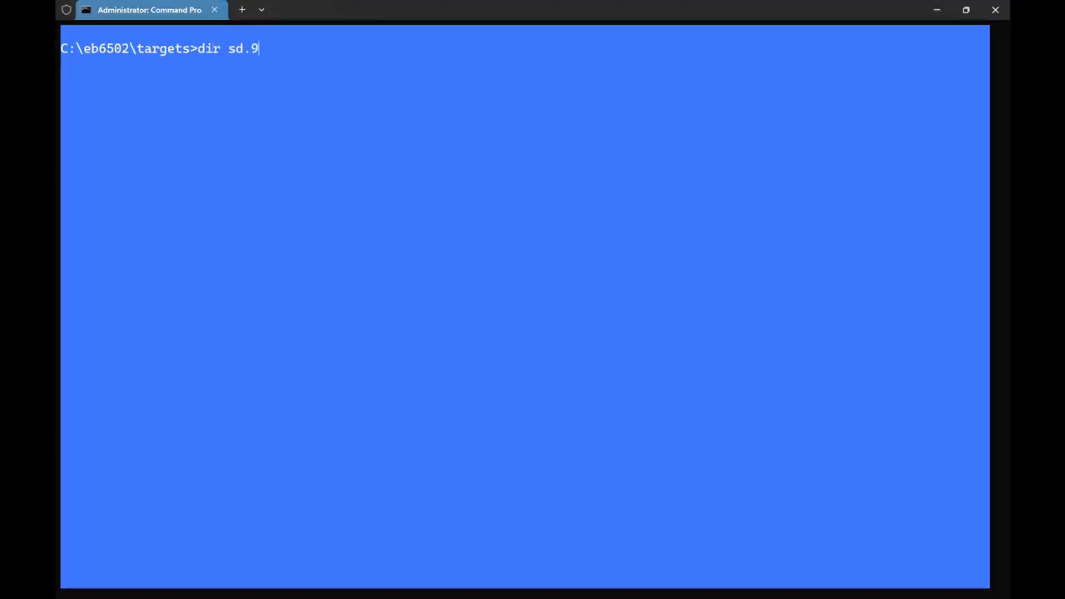
key(Return)
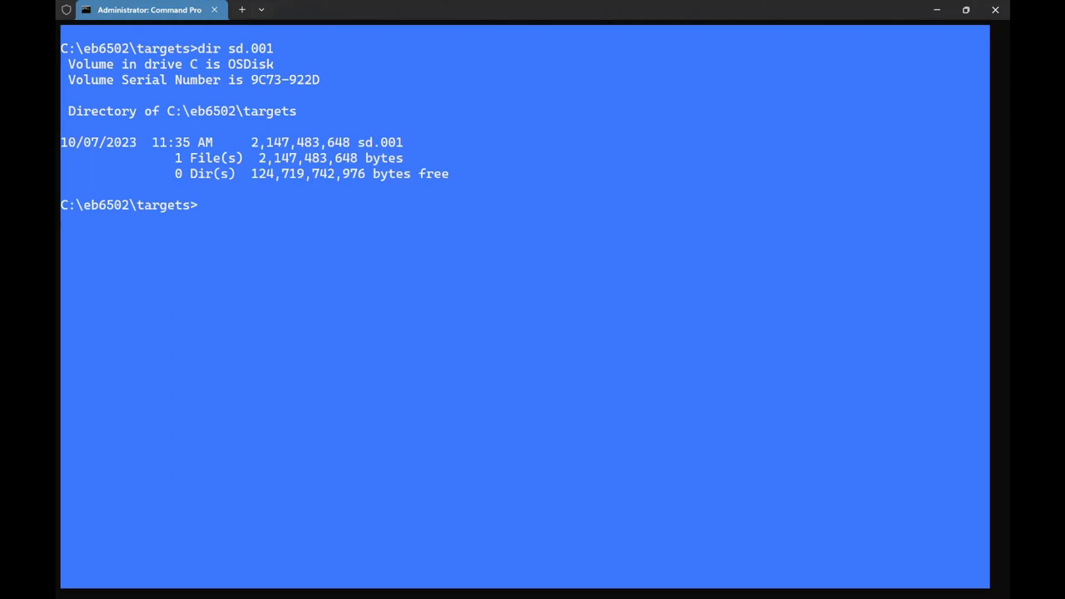
text(type mountsd.ba)
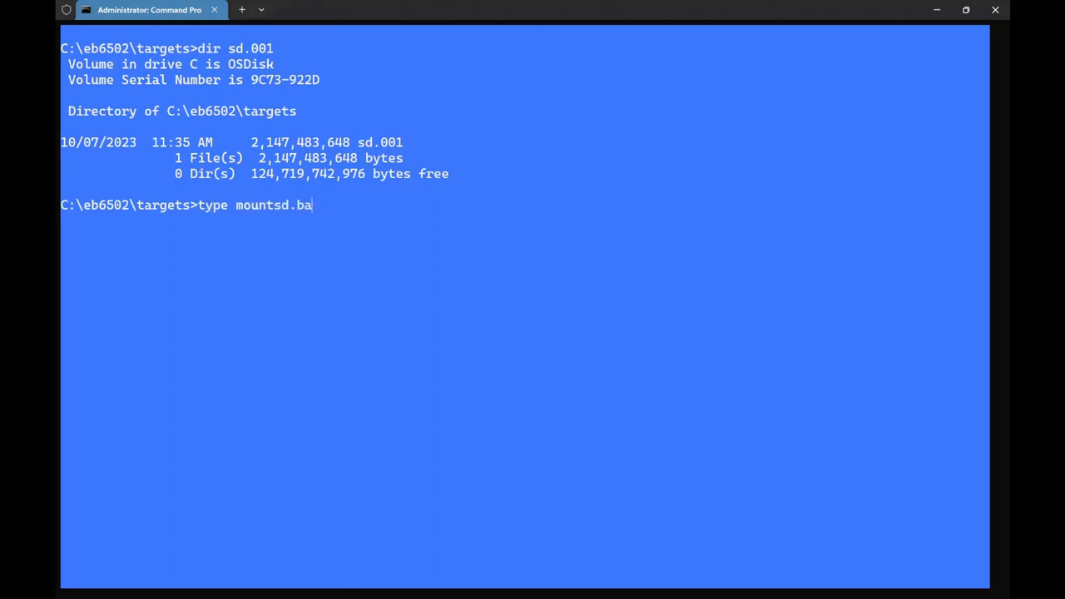
key(Return)
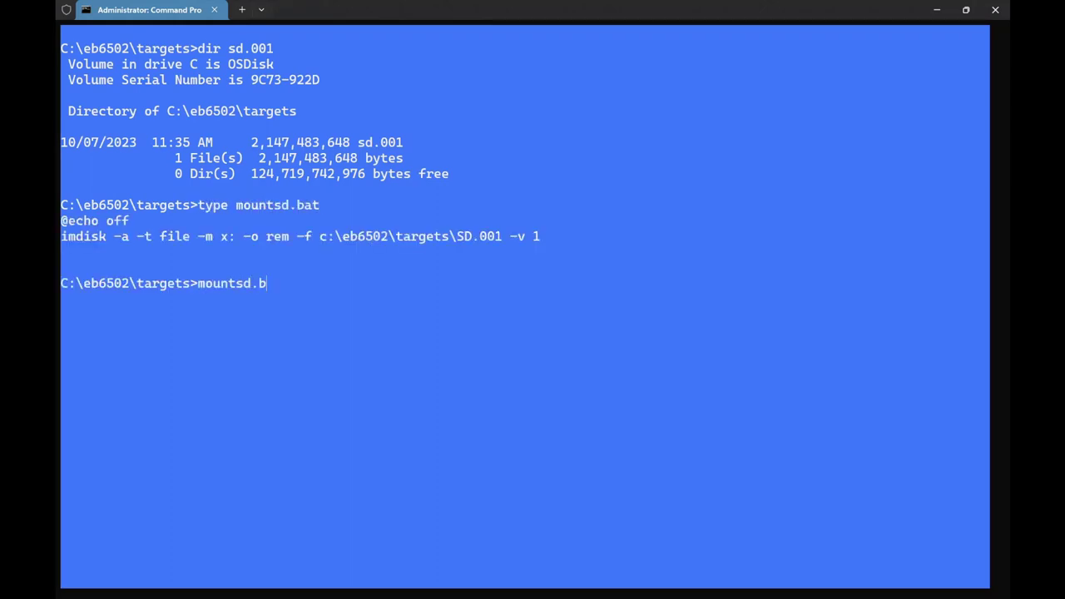
key(Return)
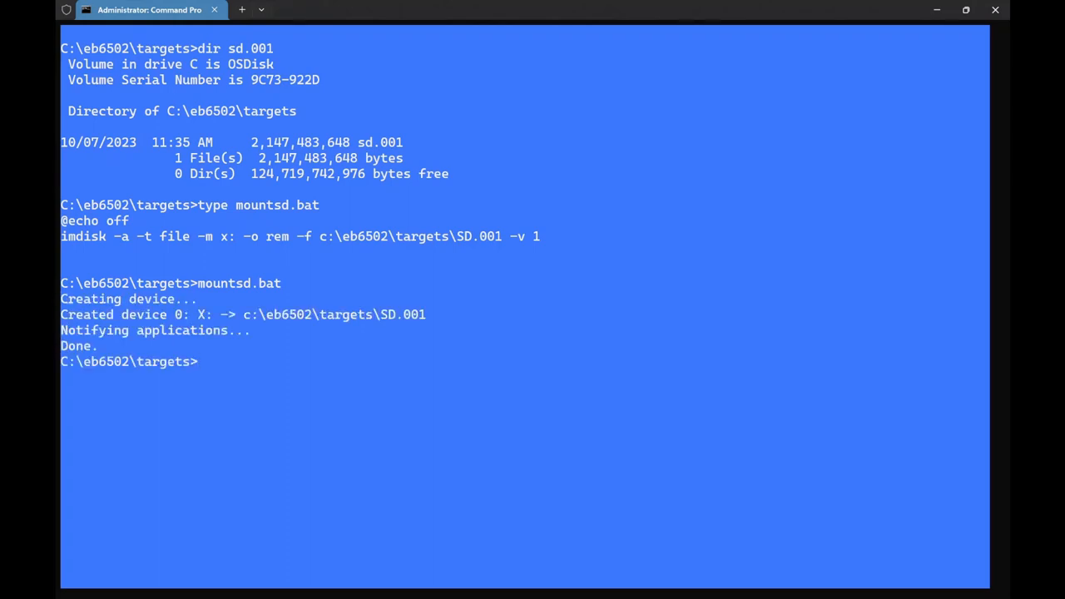
- Switch to drive X: and list the files on the mounted SD image
text(x:)
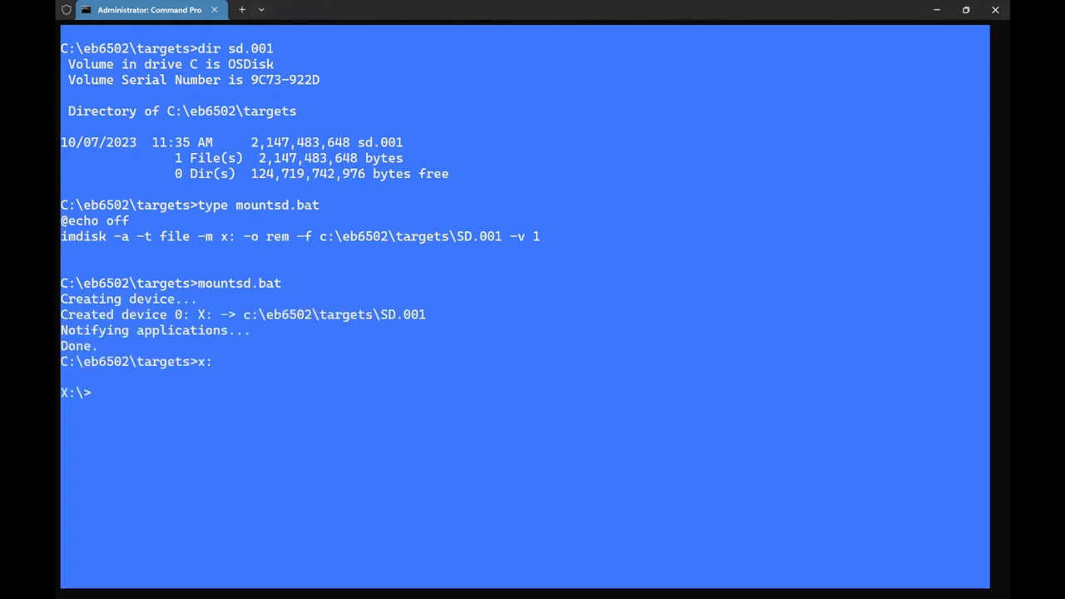
text(dir)
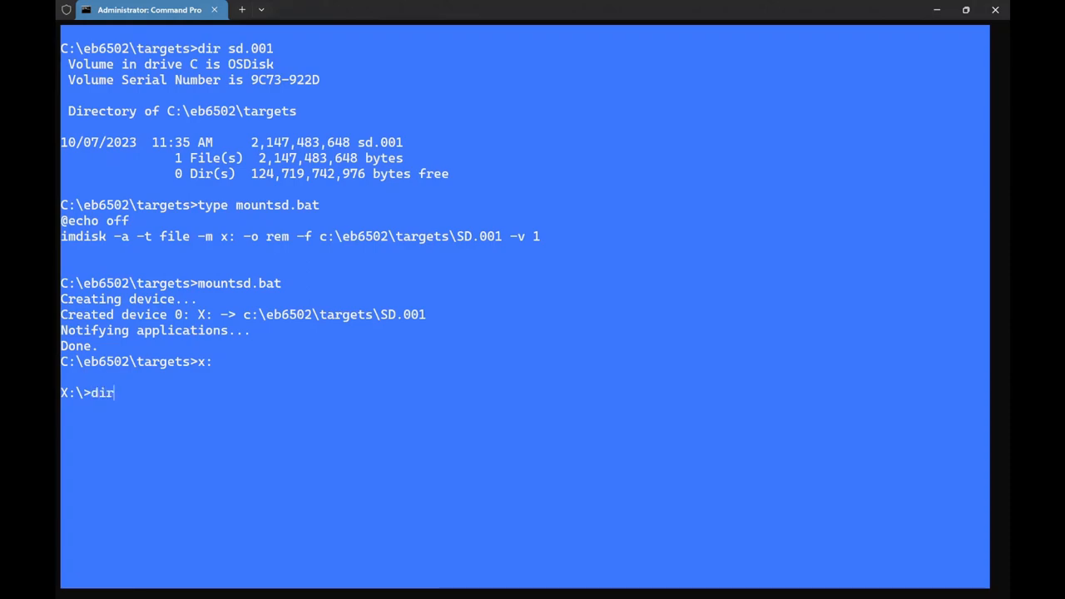
key(Return)
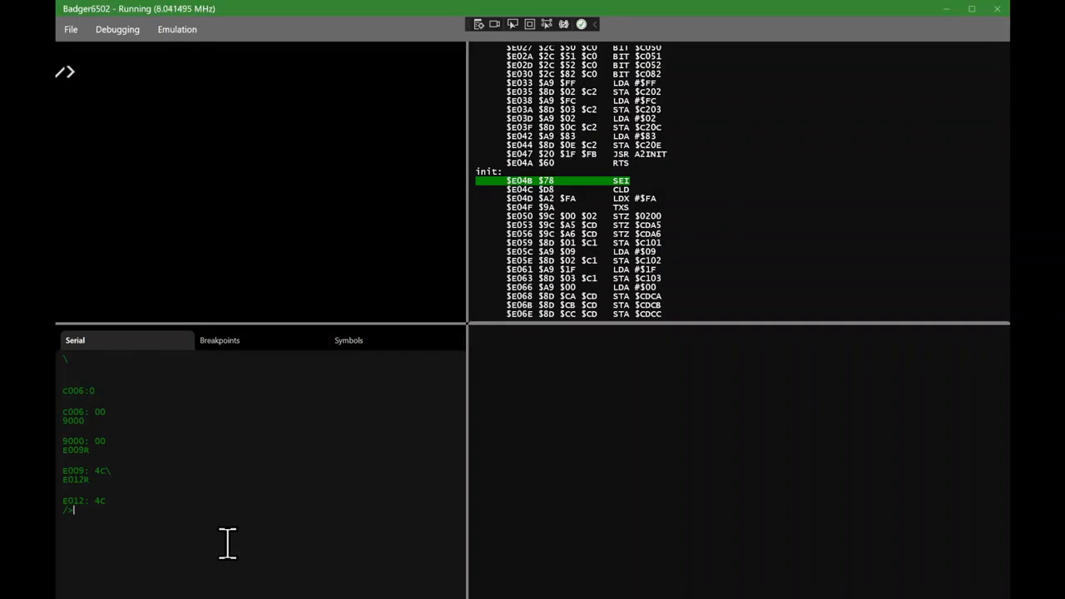
- Change to the GAMES folder, load and jump to MSP_17FD.PRG at 17FD, and start Ms. Pac-Man with Space
text(CD GAMES)
text(JUMP 4000)
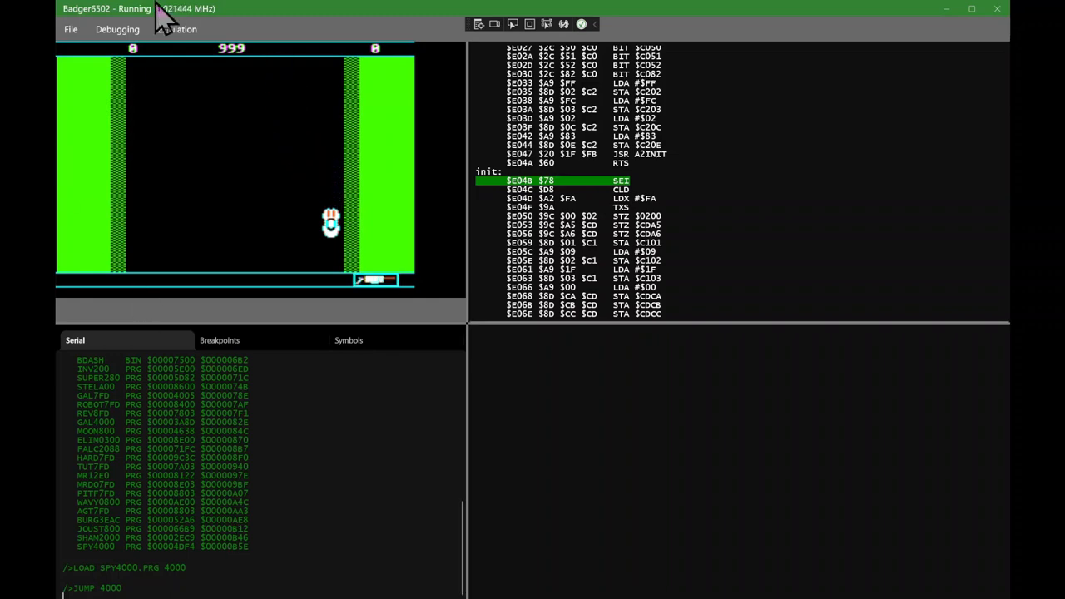
click(116, 30)
text(JUMP 17FD)
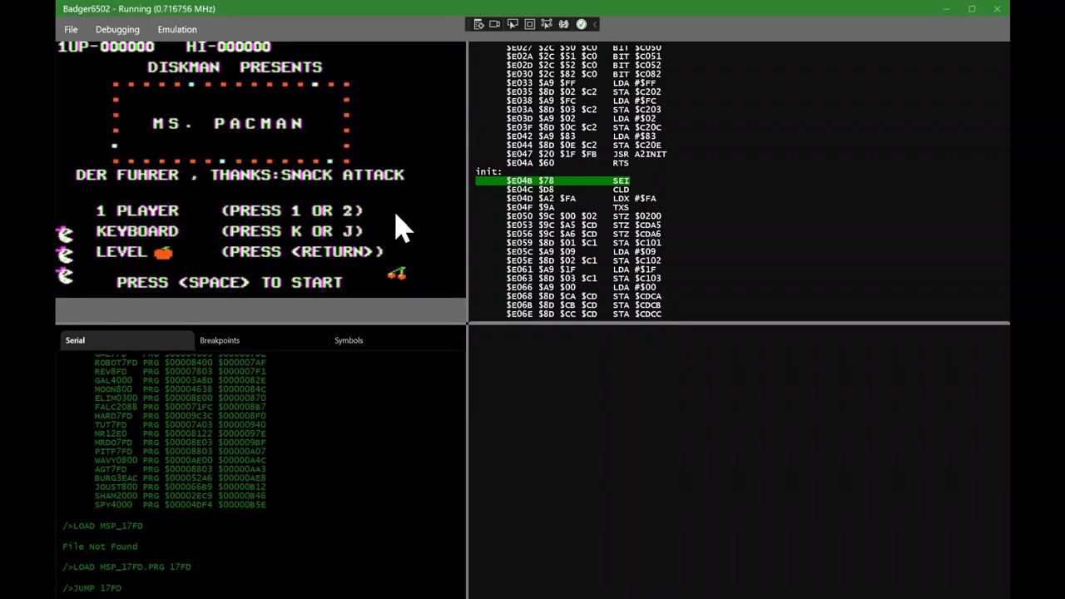
key(space)
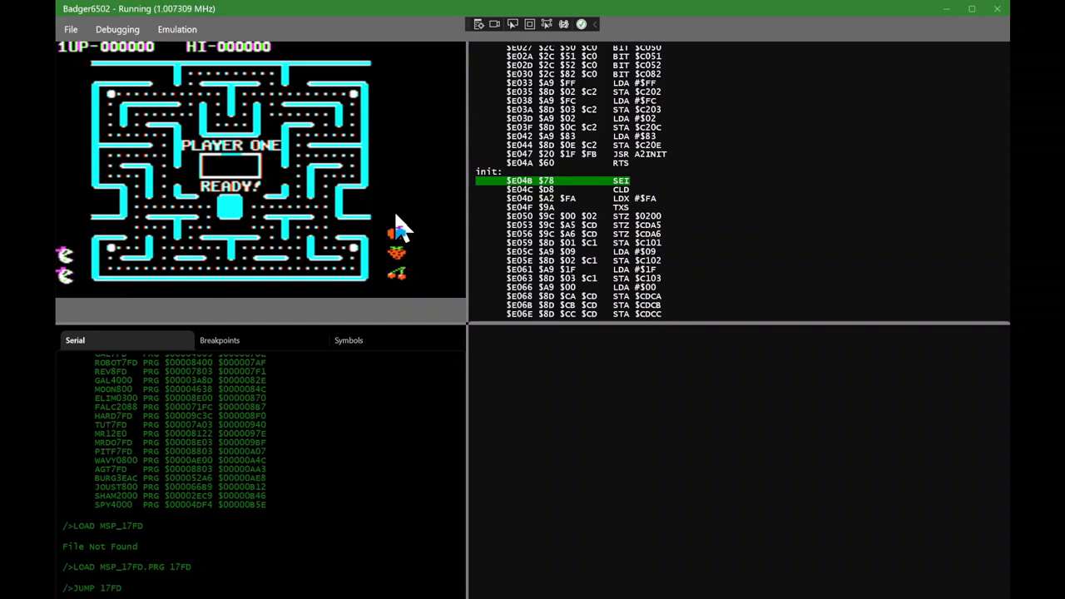